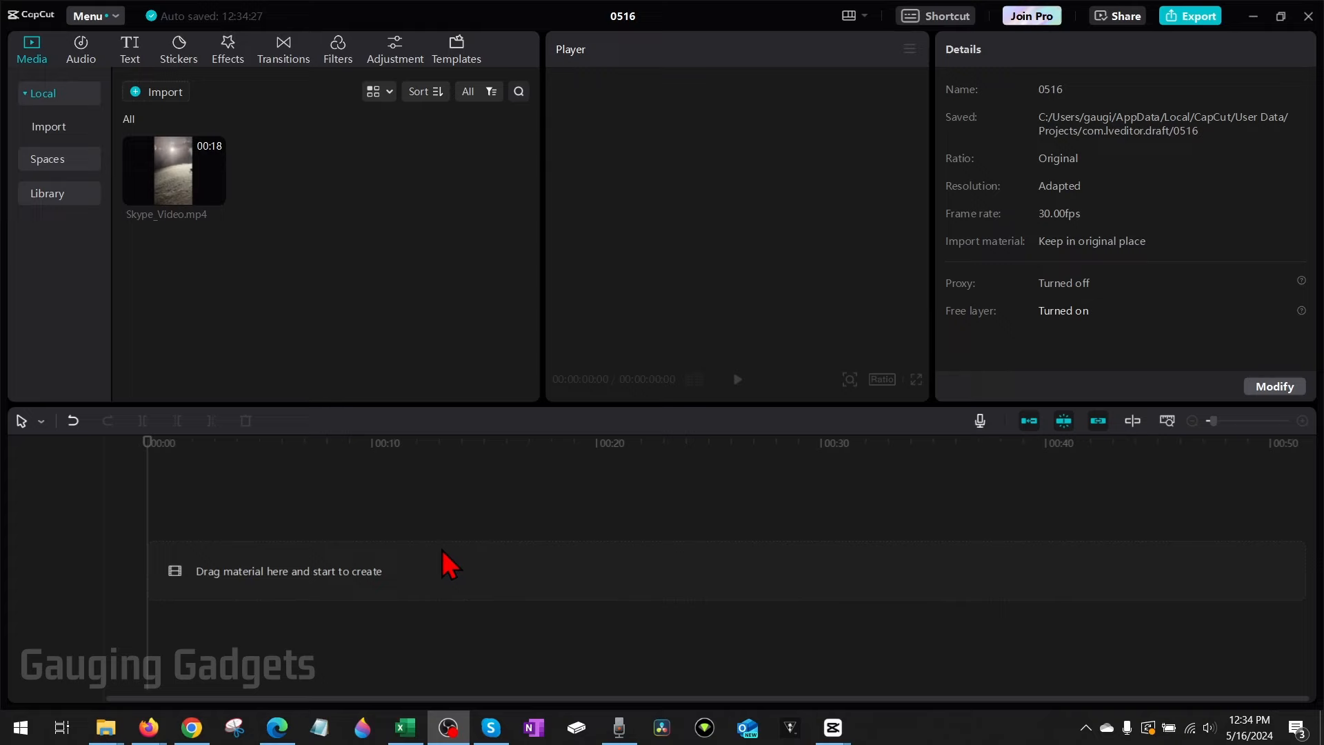
mouse_move(439, 496)
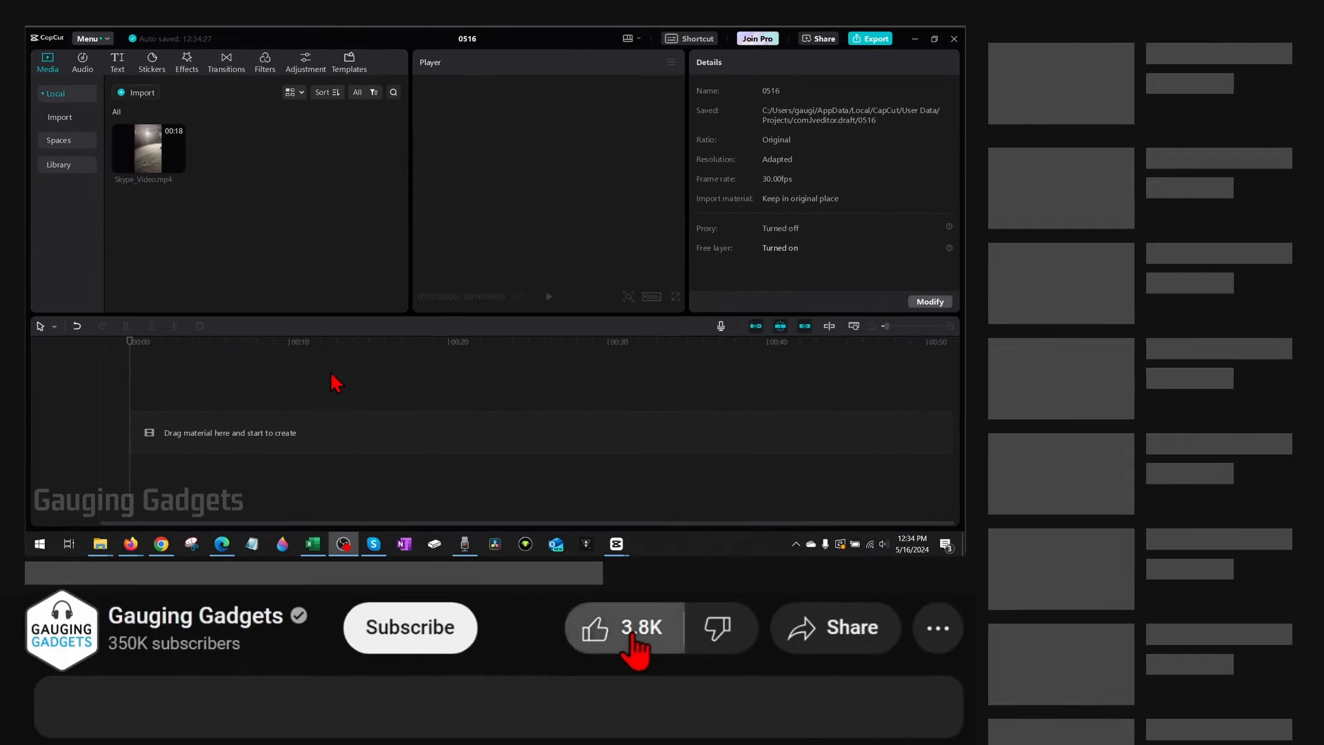
mouse_move(409, 642)
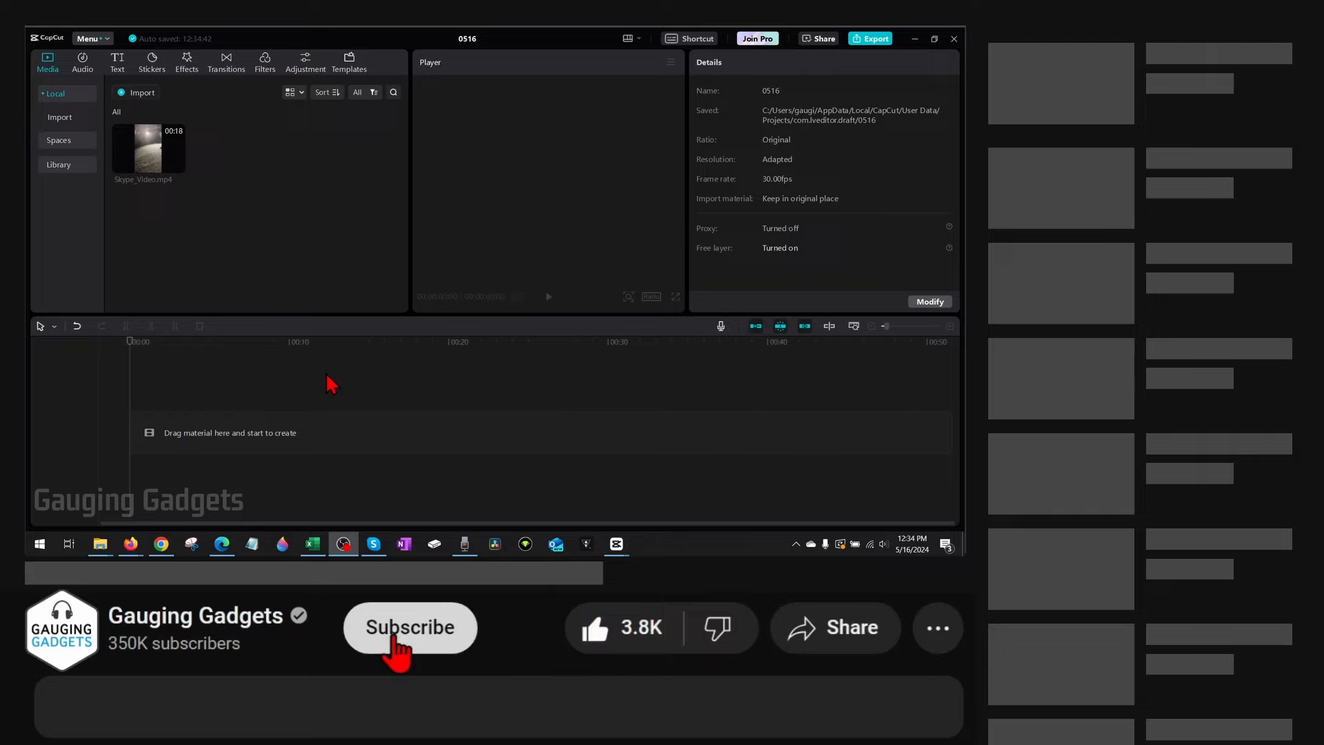
- Drag Skype_Video.mp4 from the Media panel onto the timeline track
click(410, 627)
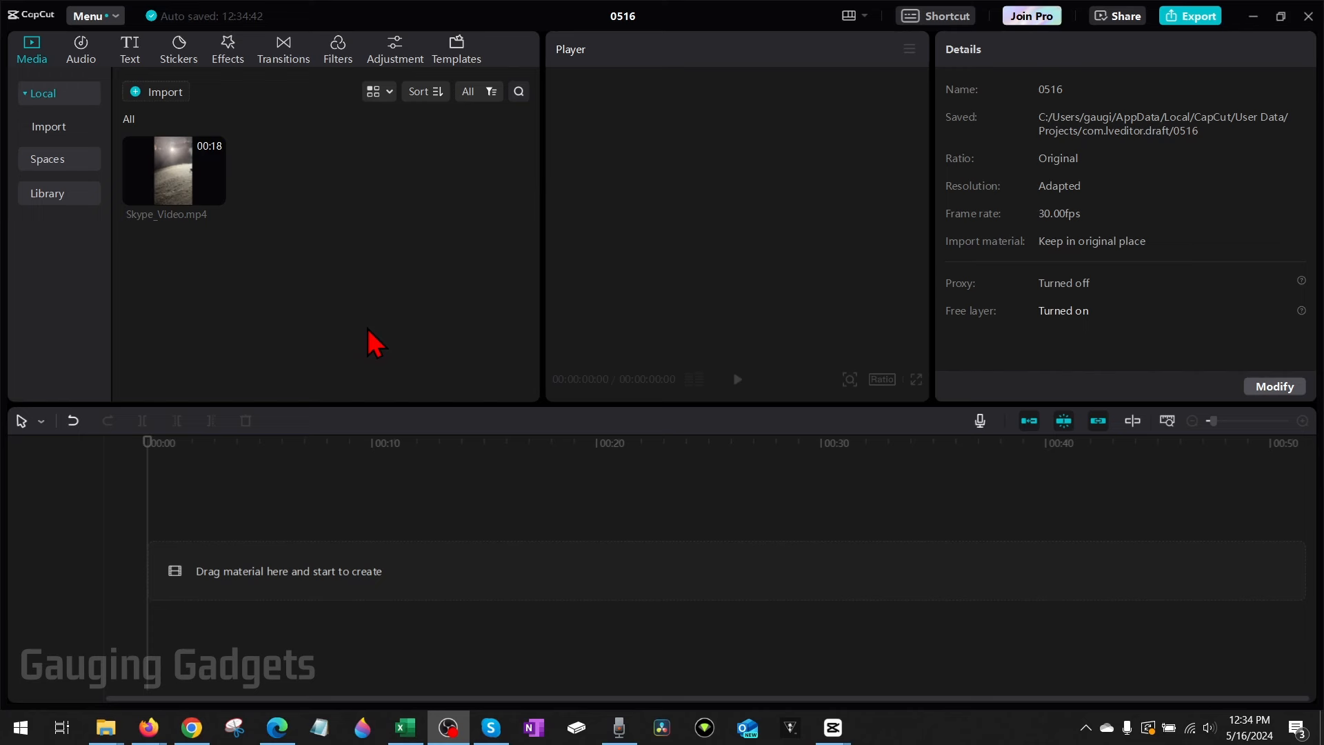
mouse_move(338, 270)
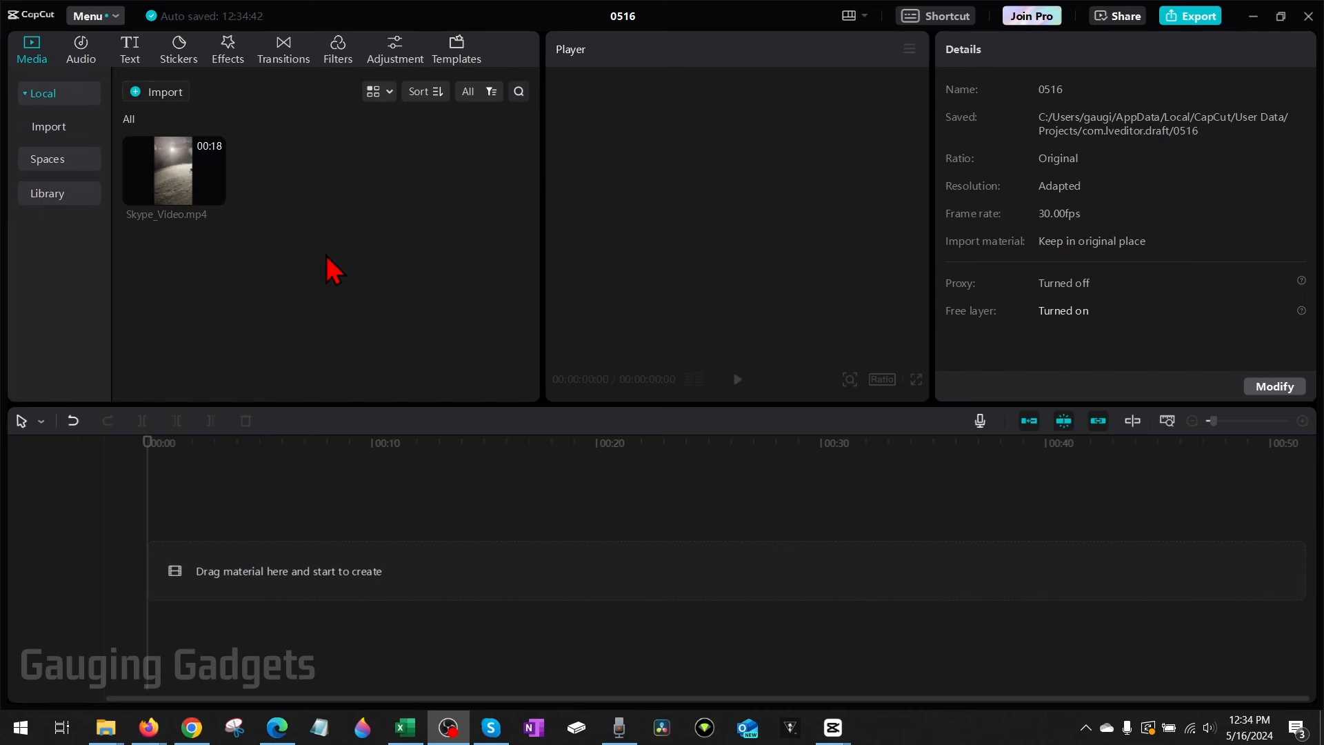
mouse_move(338, 300)
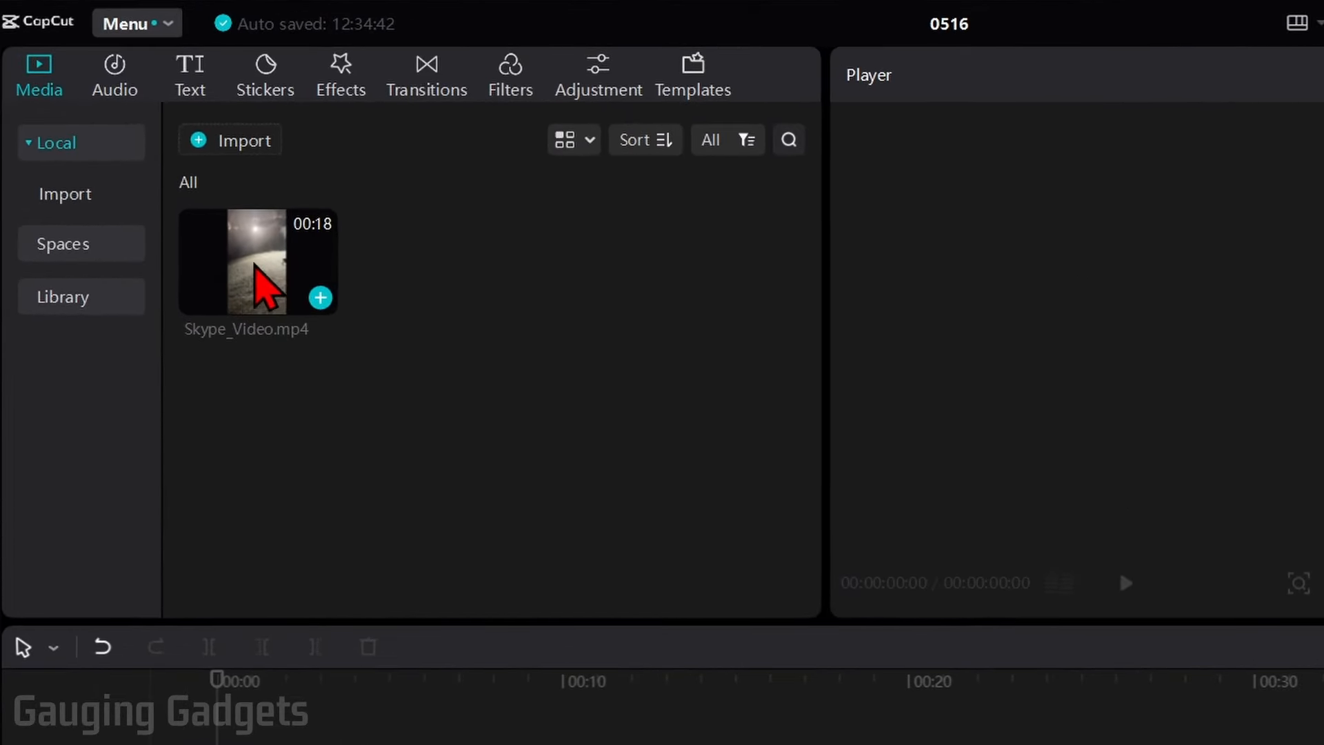
drag(257, 260, 637, 546)
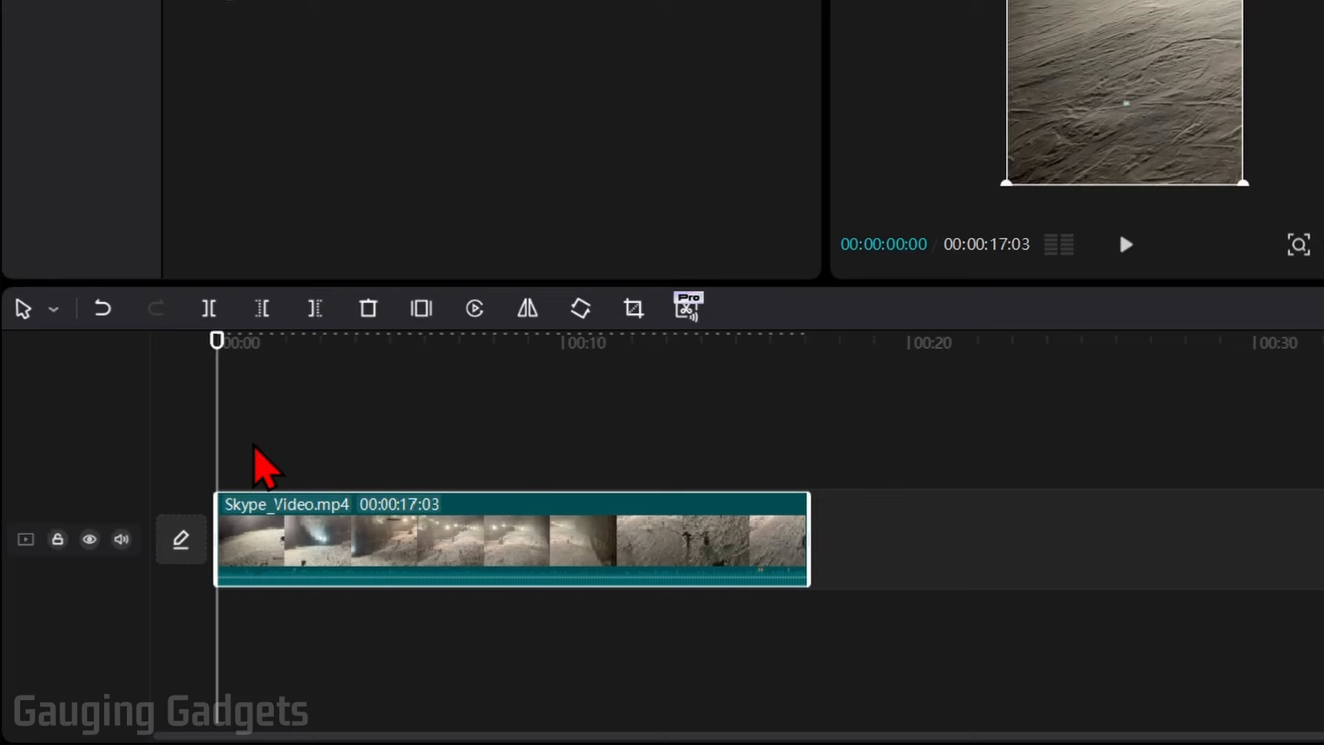
mouse_move(325, 406)
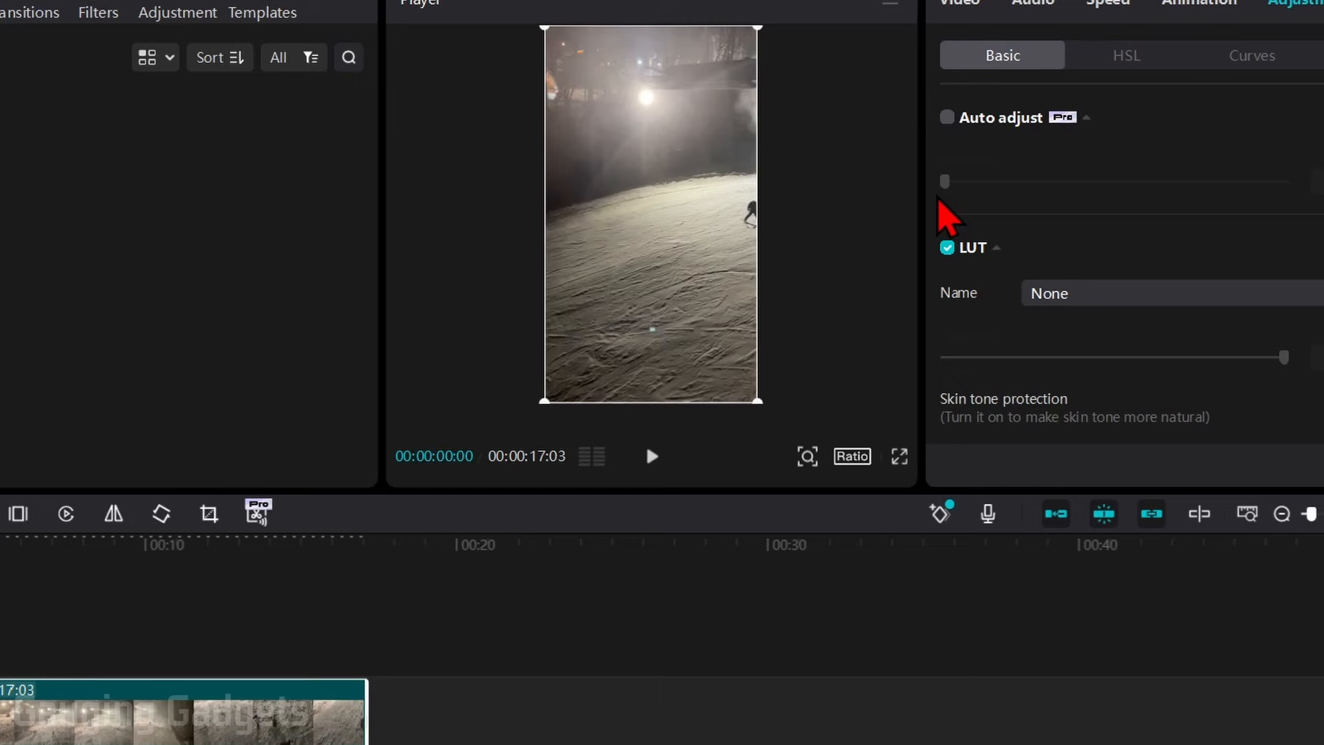
- Show the clip's Video properties and drag its Opacity down to 0%
click(841, 59)
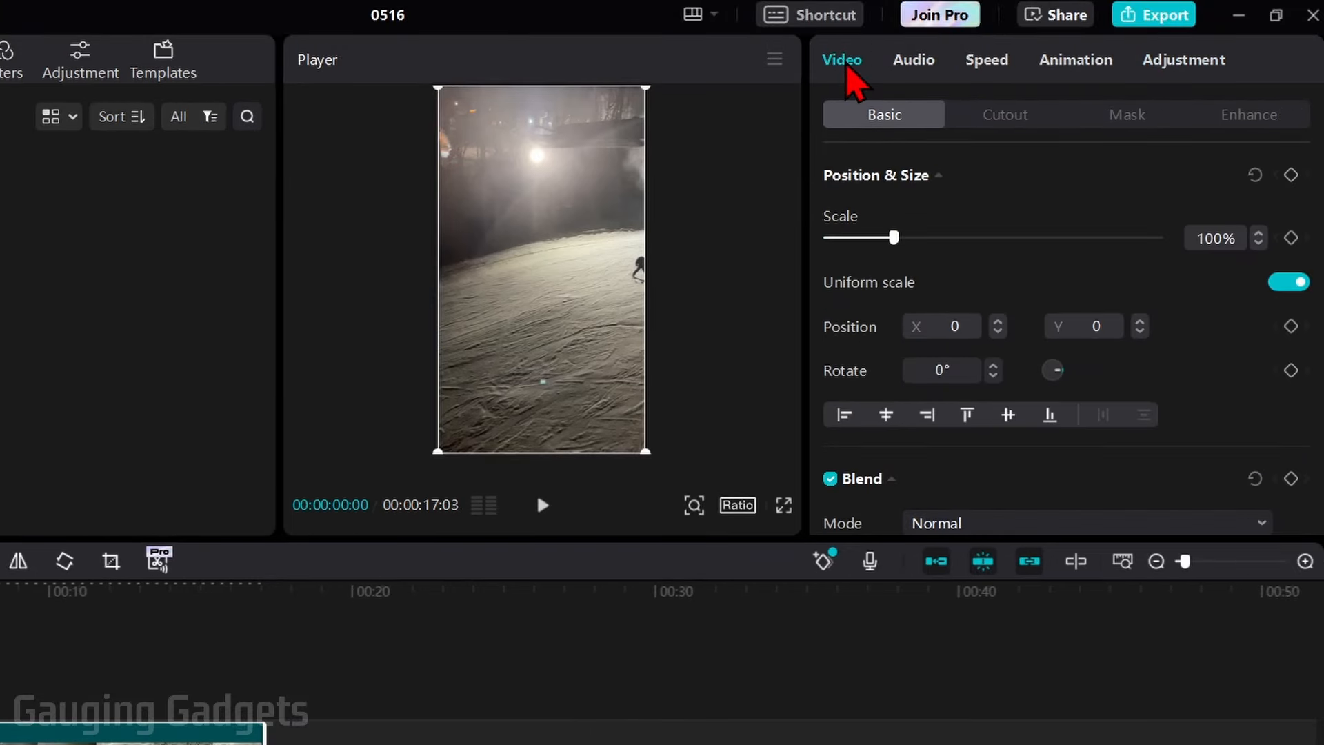
mouse_move(912, 139)
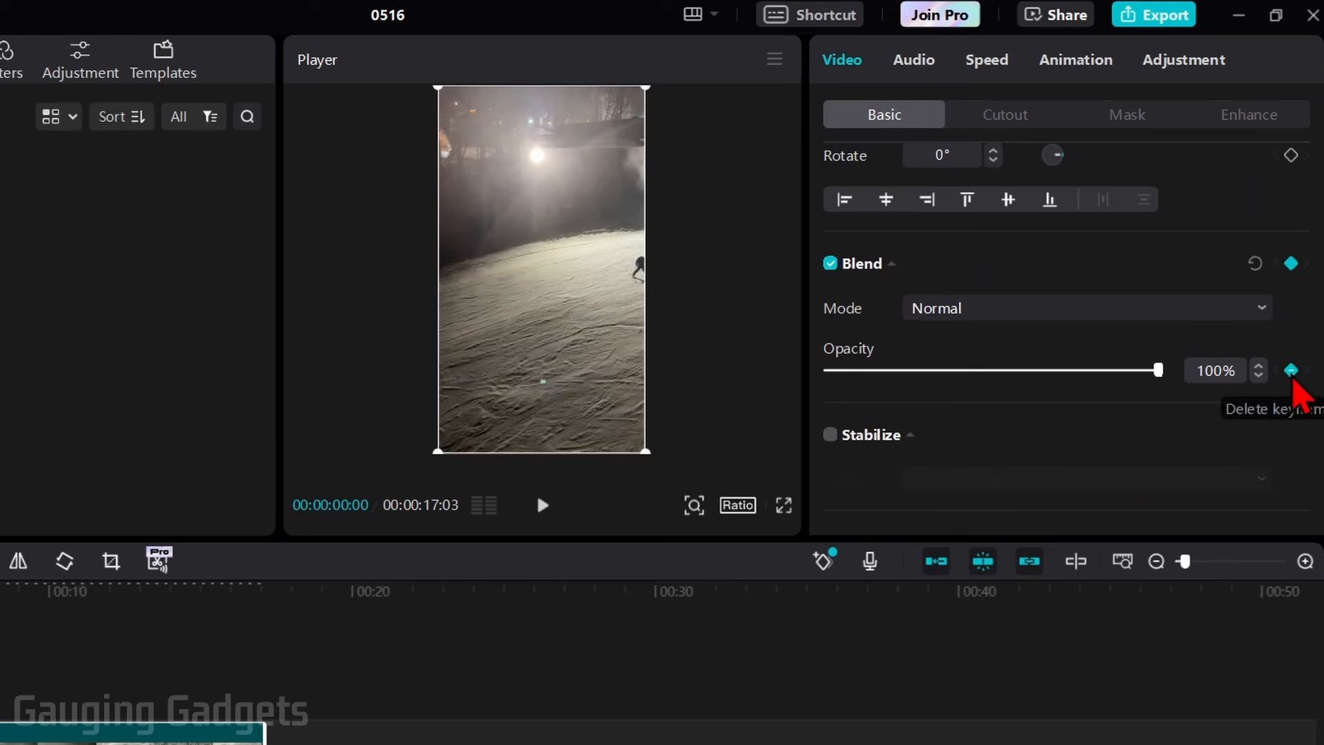
drag(1159, 370, 857, 369)
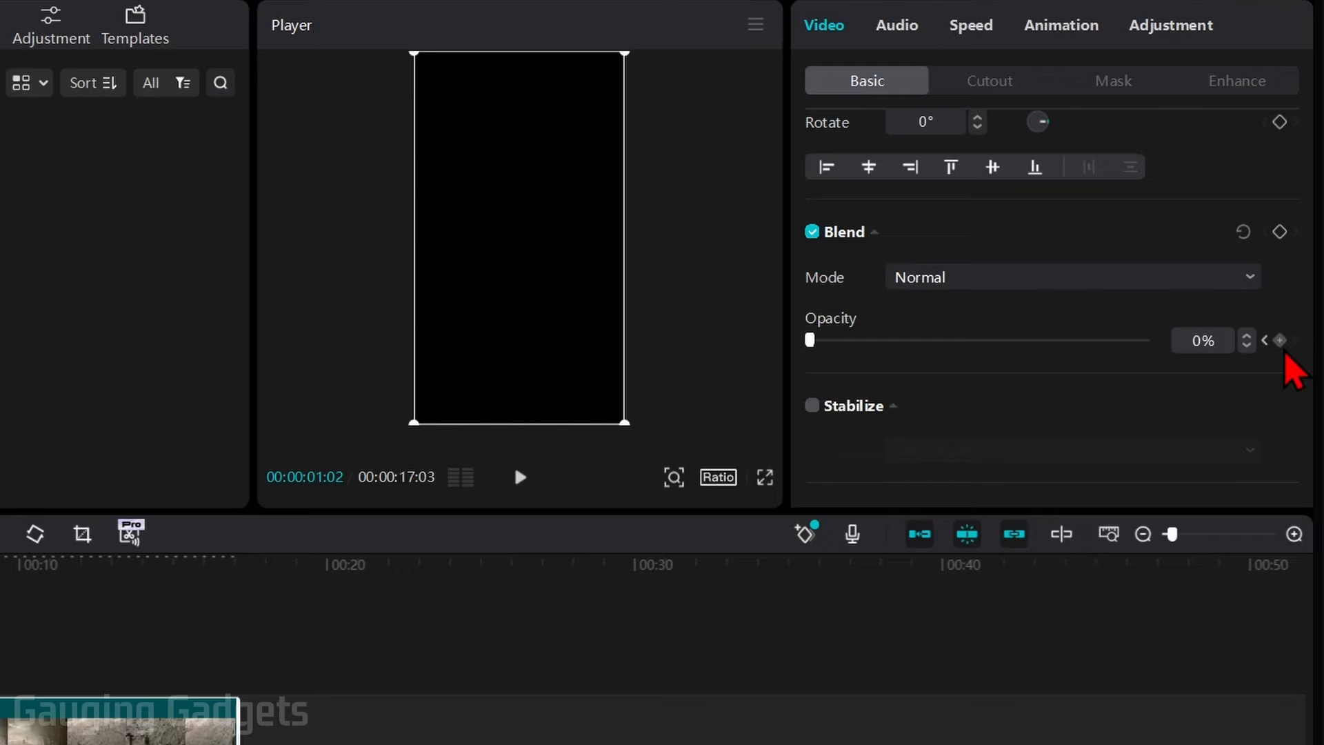
mouse_move(1279, 340)
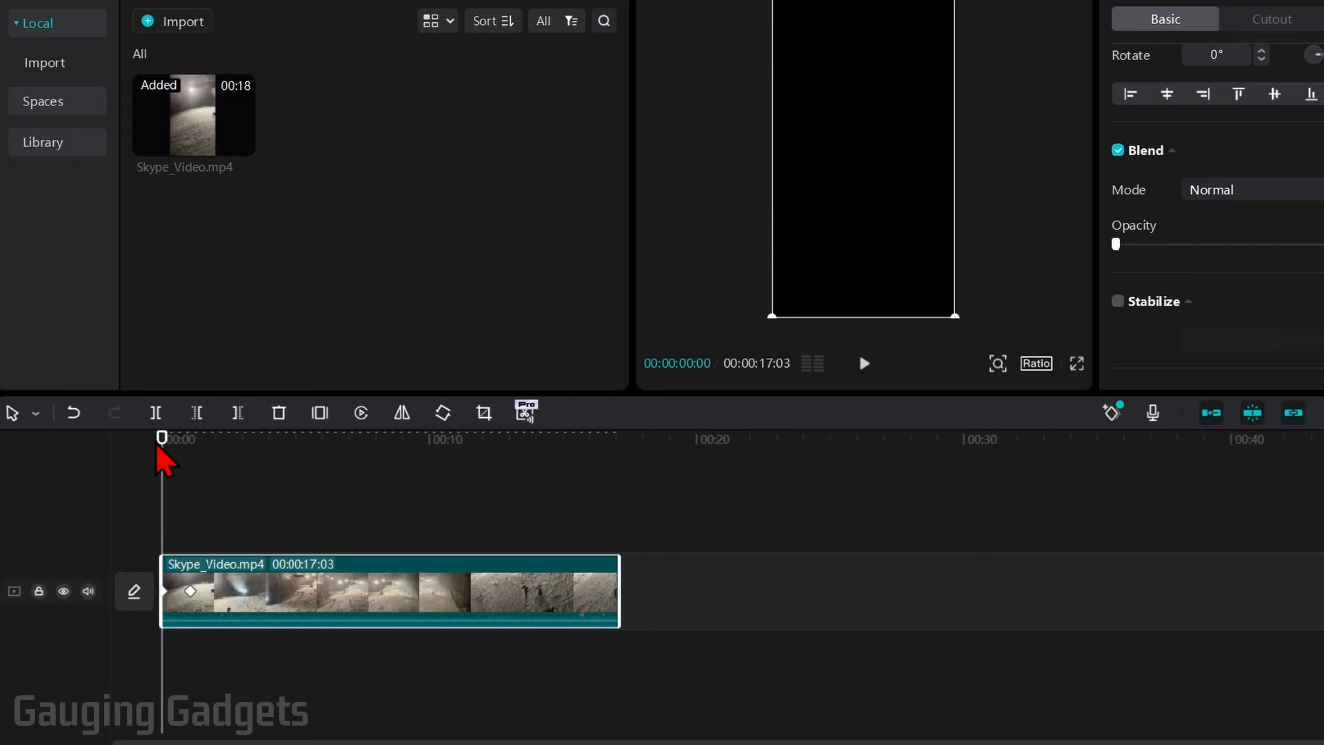
click(865, 363)
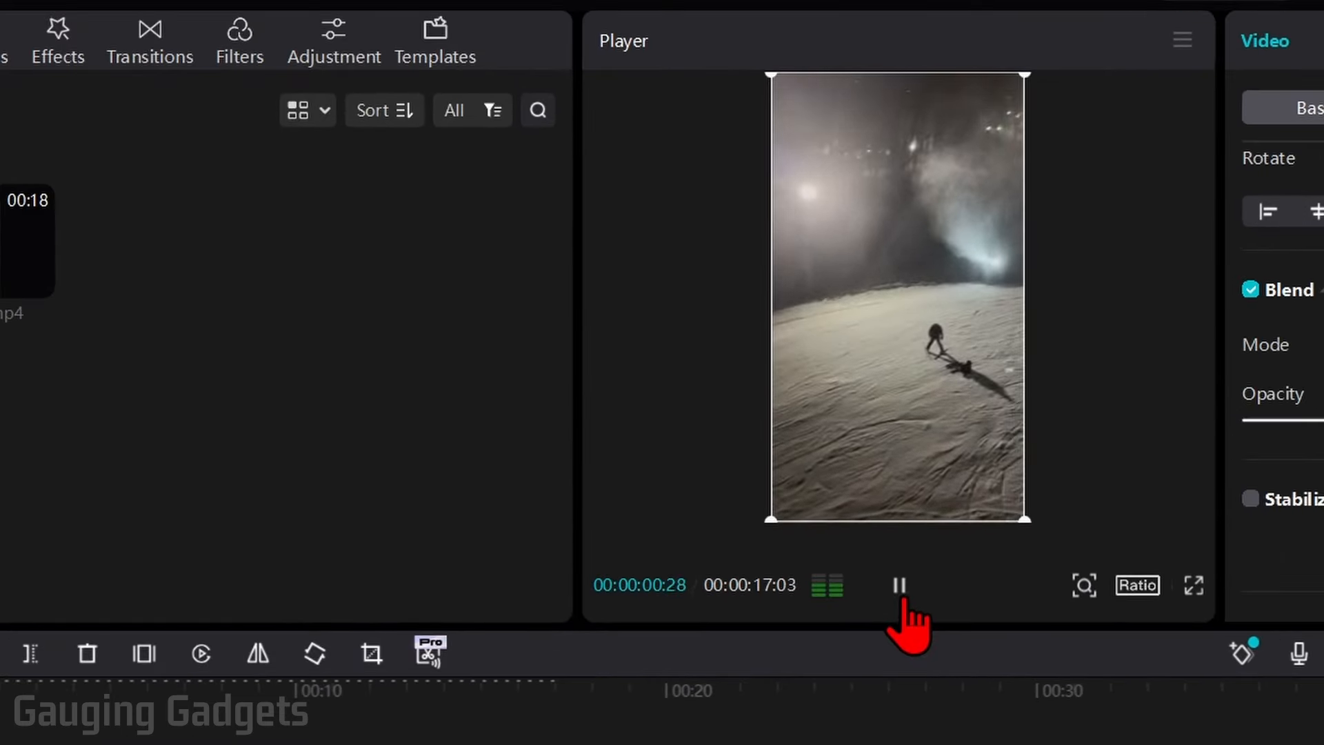
click(899, 584)
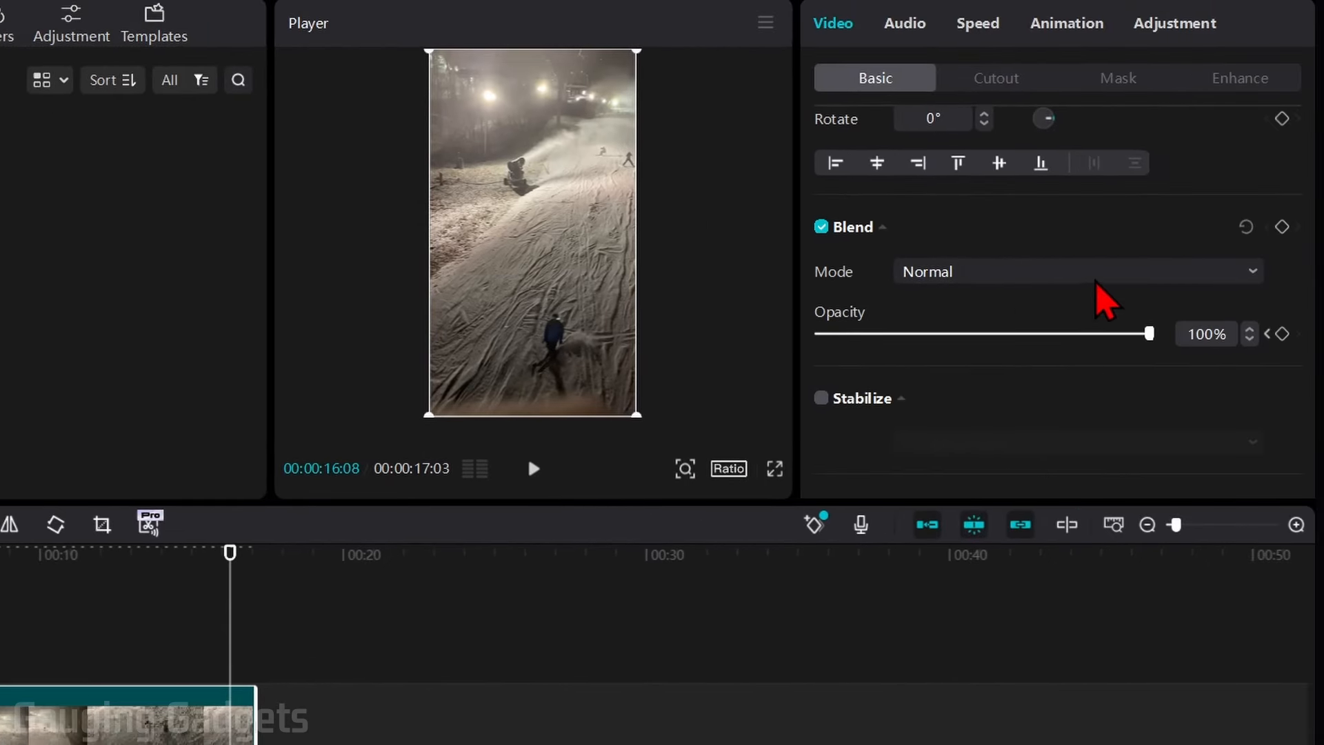
mouse_move(1283, 331)
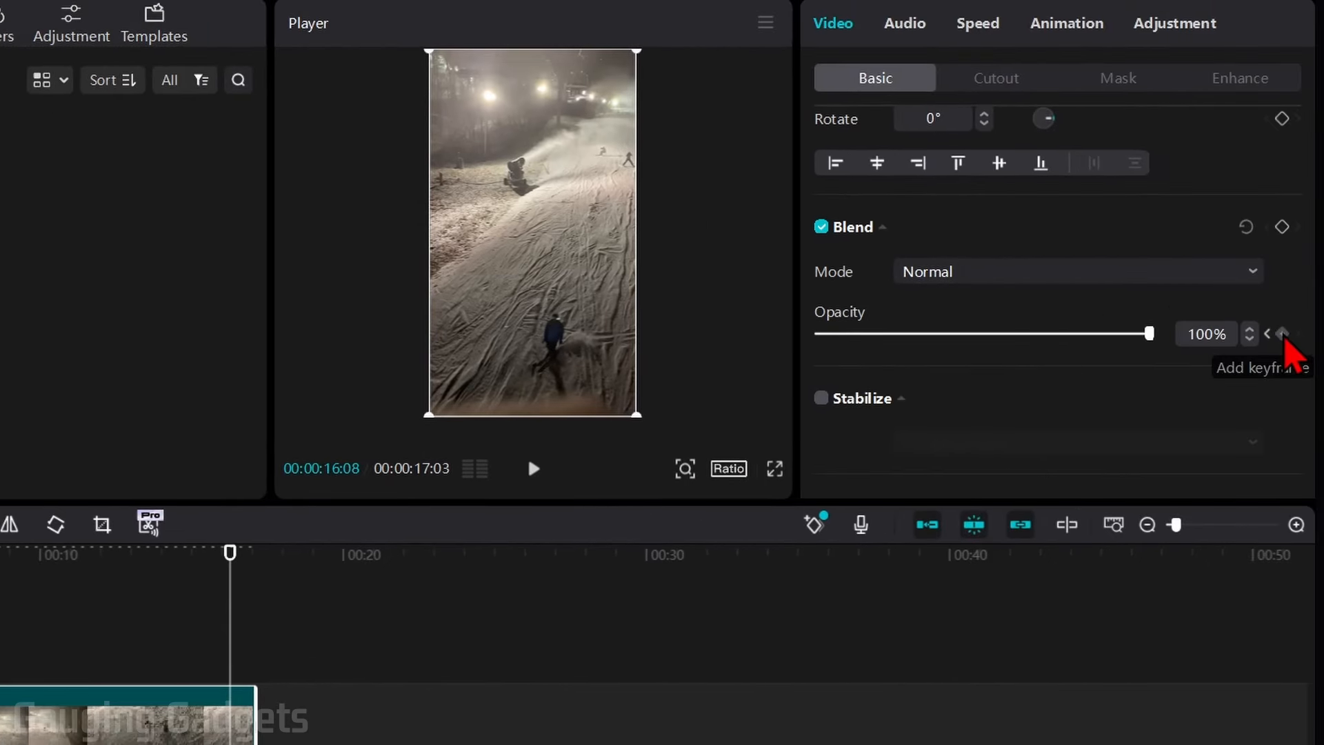
- Add a 100% opacity keyframe near the clip's end
click(1283, 333)
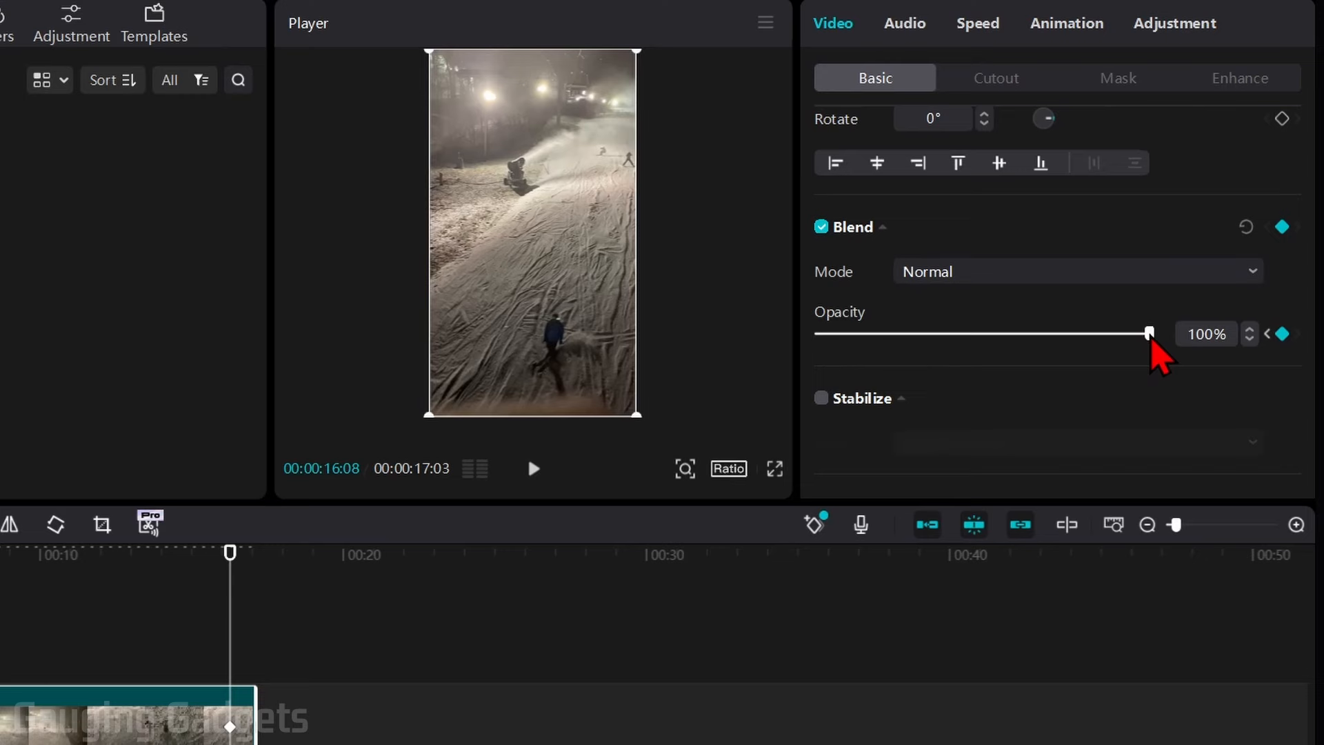
mouse_move(1018, 439)
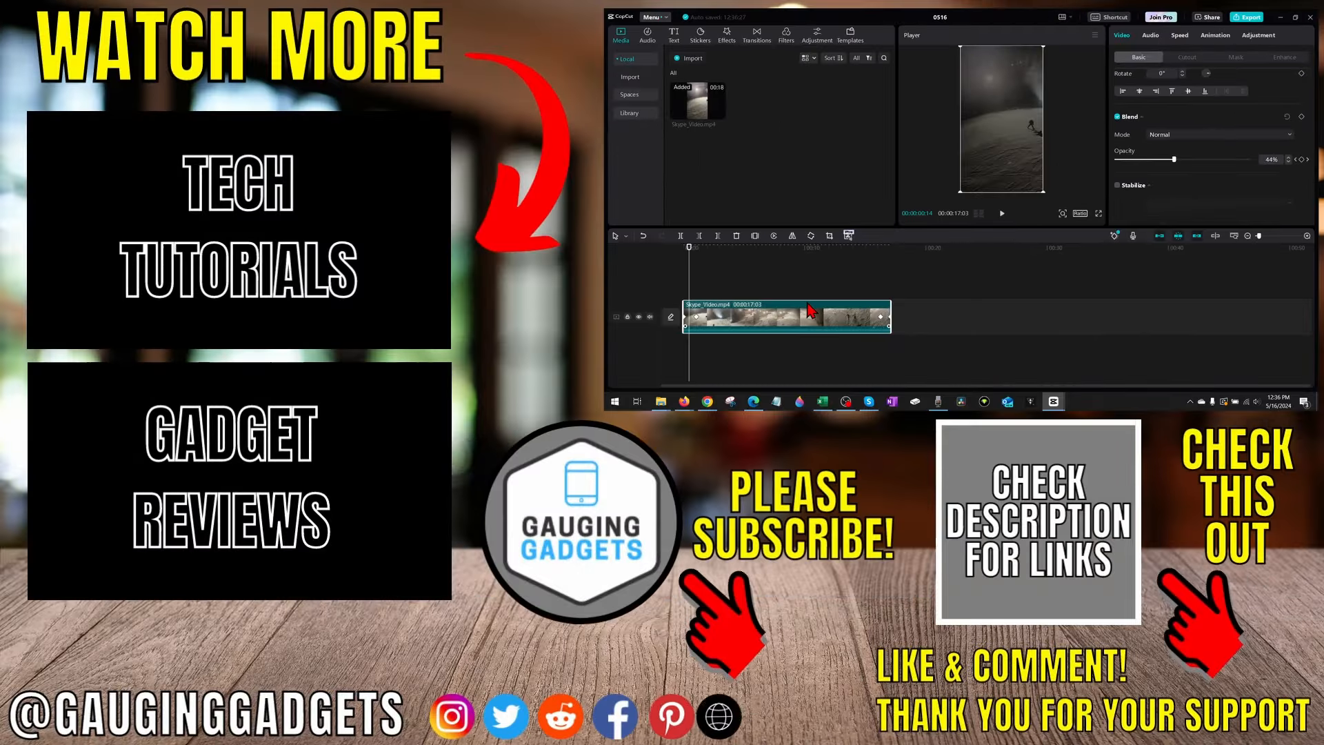
mouse_move(942, 278)
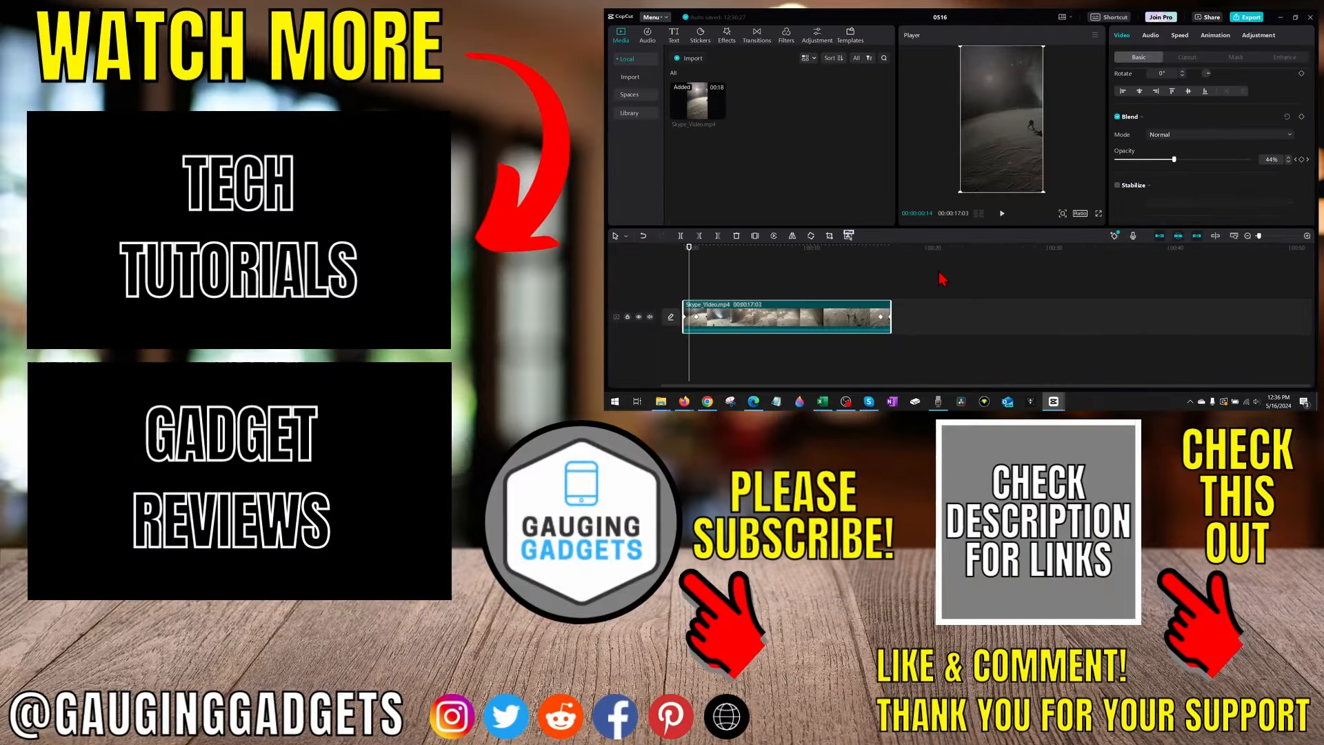
mouse_move(948, 273)
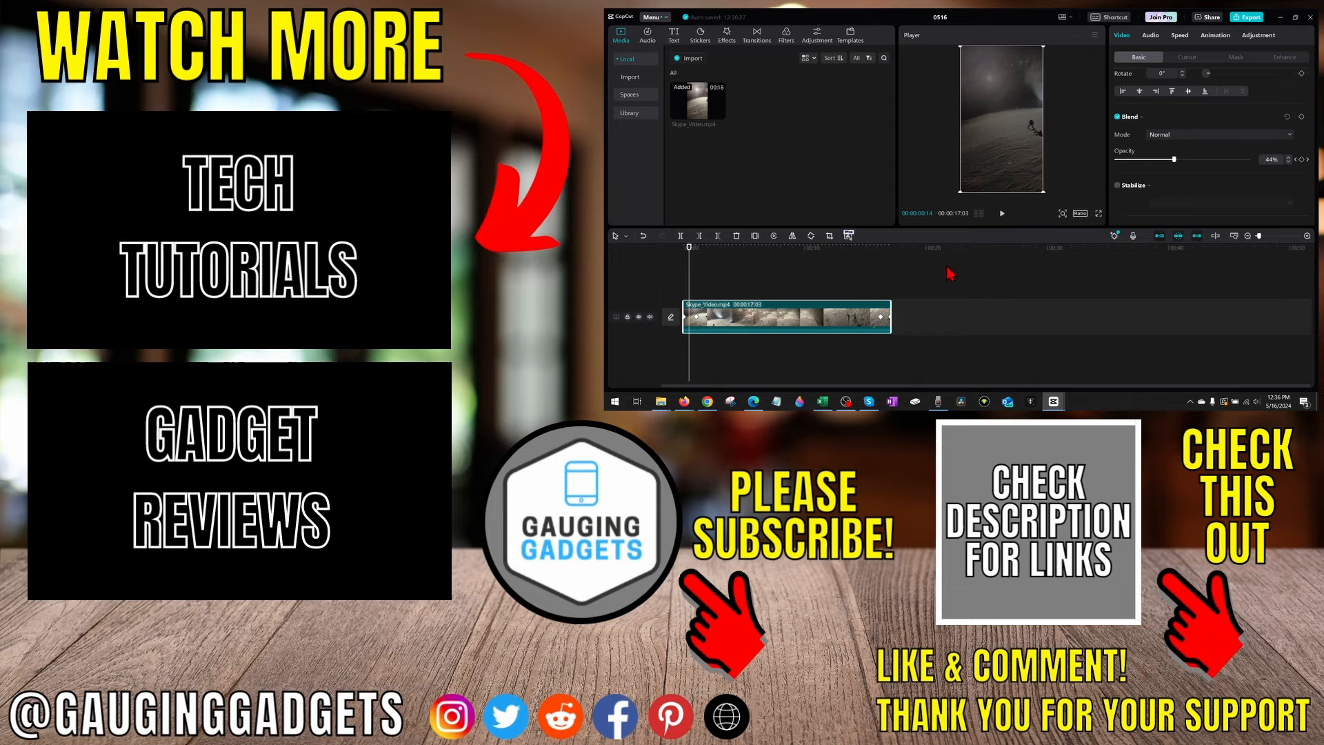